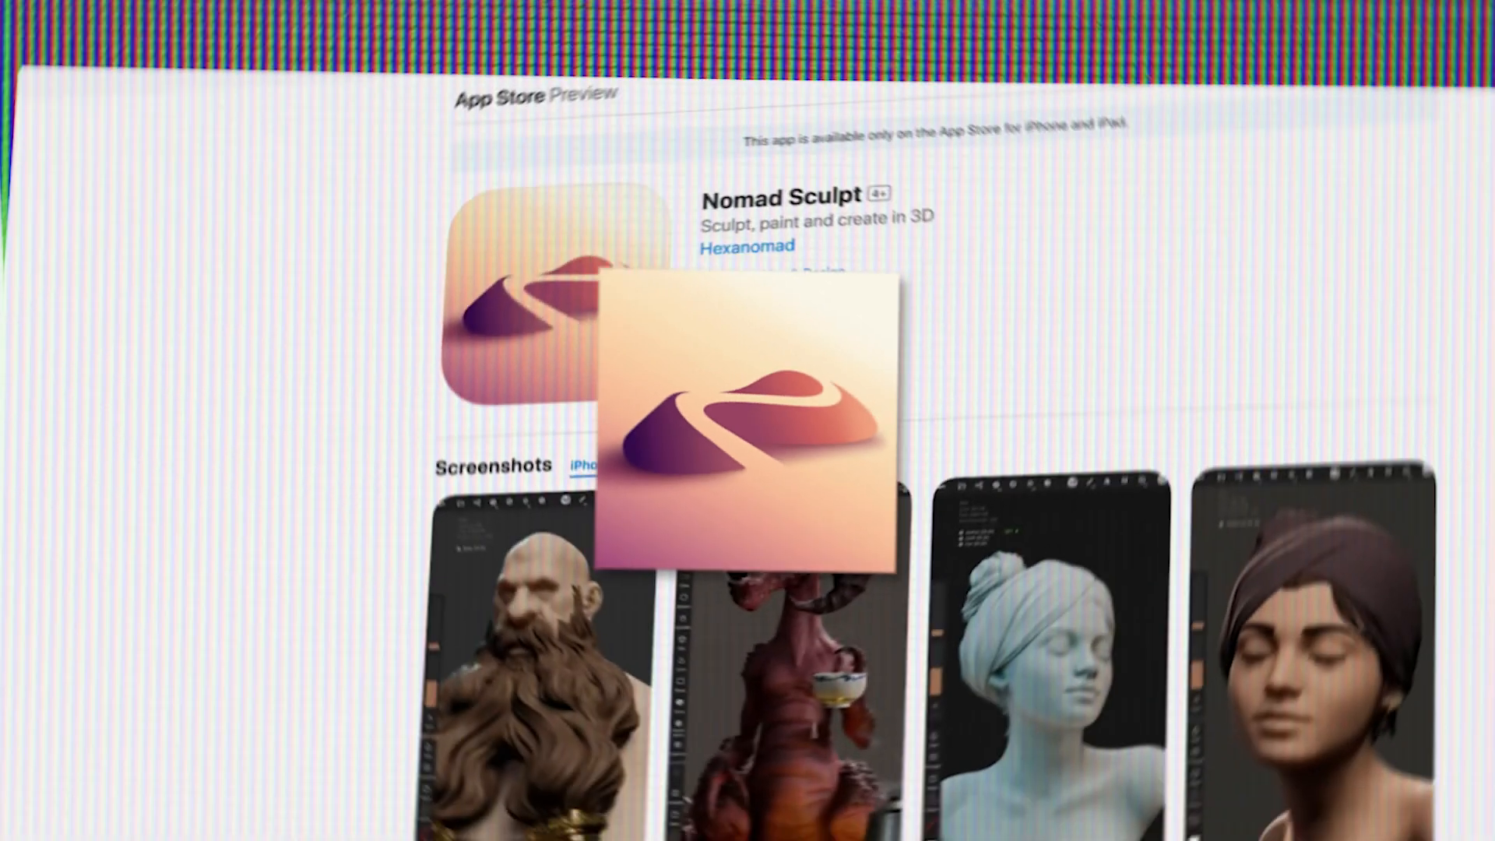
Step: Browse the App Store preview and show the Nomad Sculpt Google Play listing with its screenshots
scroll(down, 3)
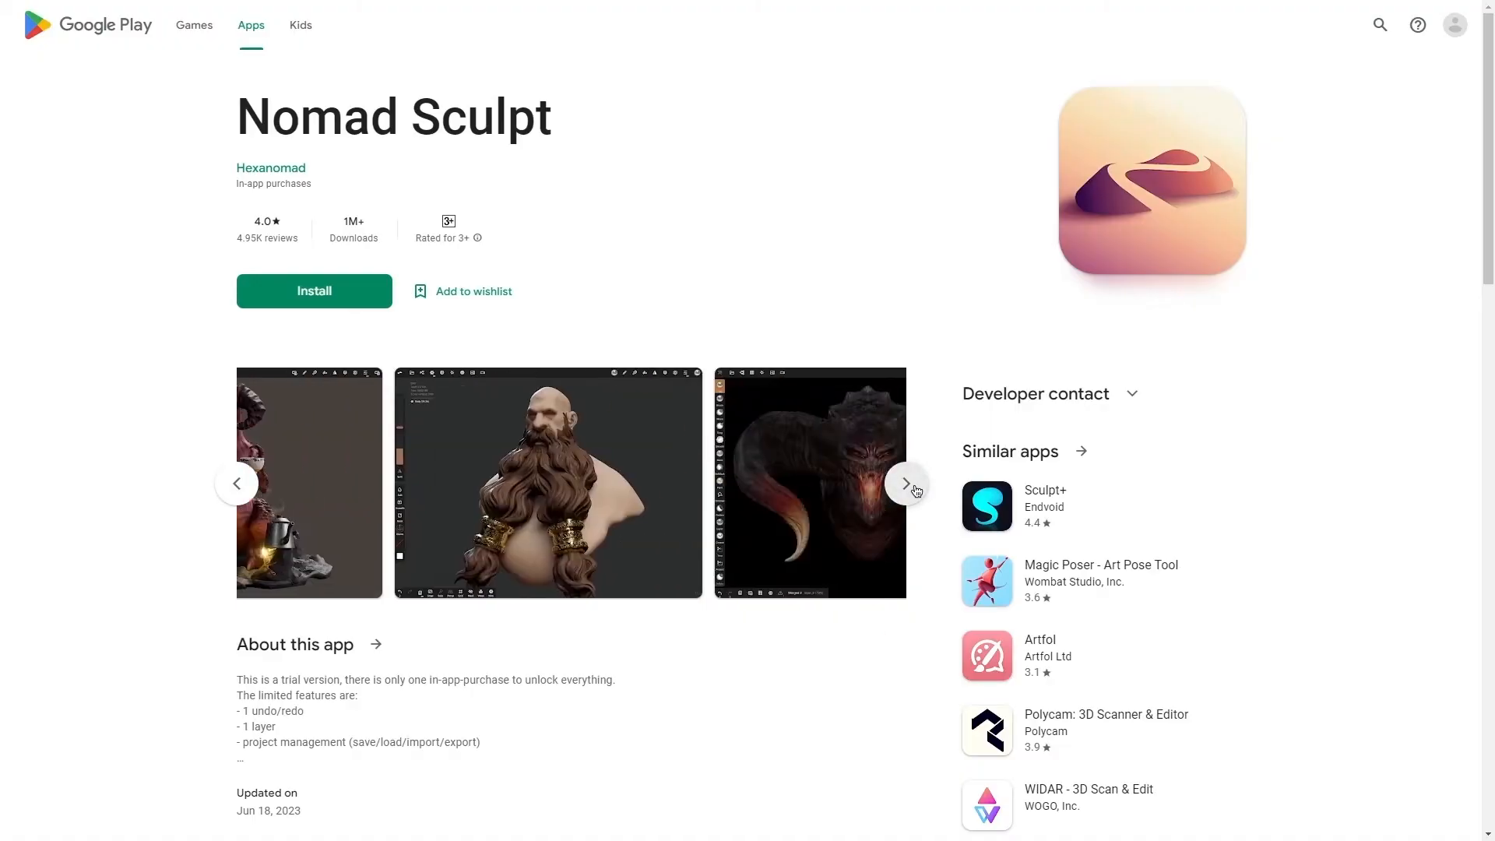
click(903, 483)
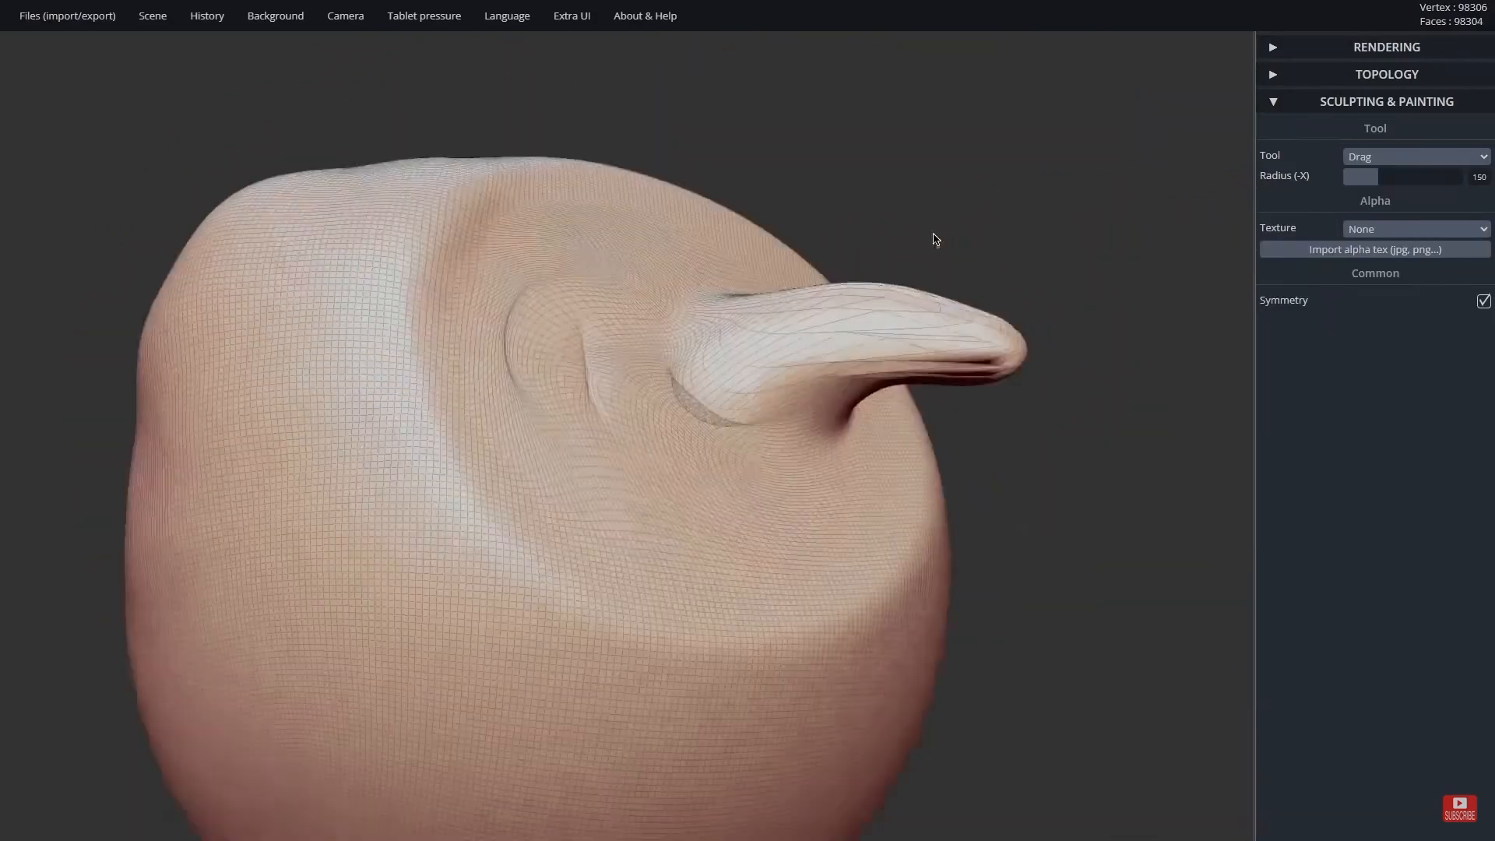
Step: Show the About Sculptfab dialog over the red SculptGL Drag-tool sphere
click(643, 16)
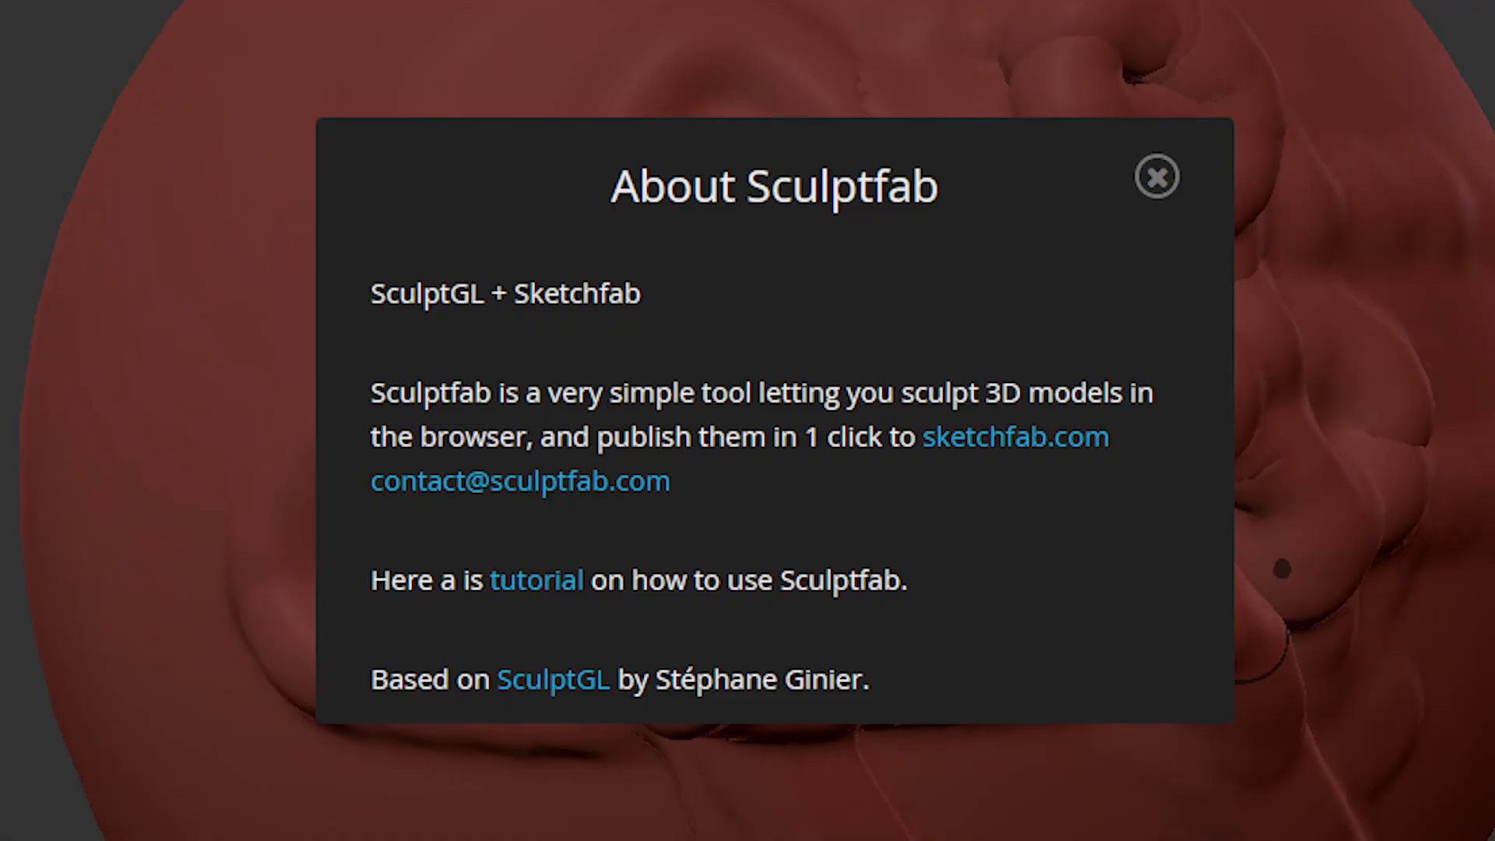
click(551, 679)
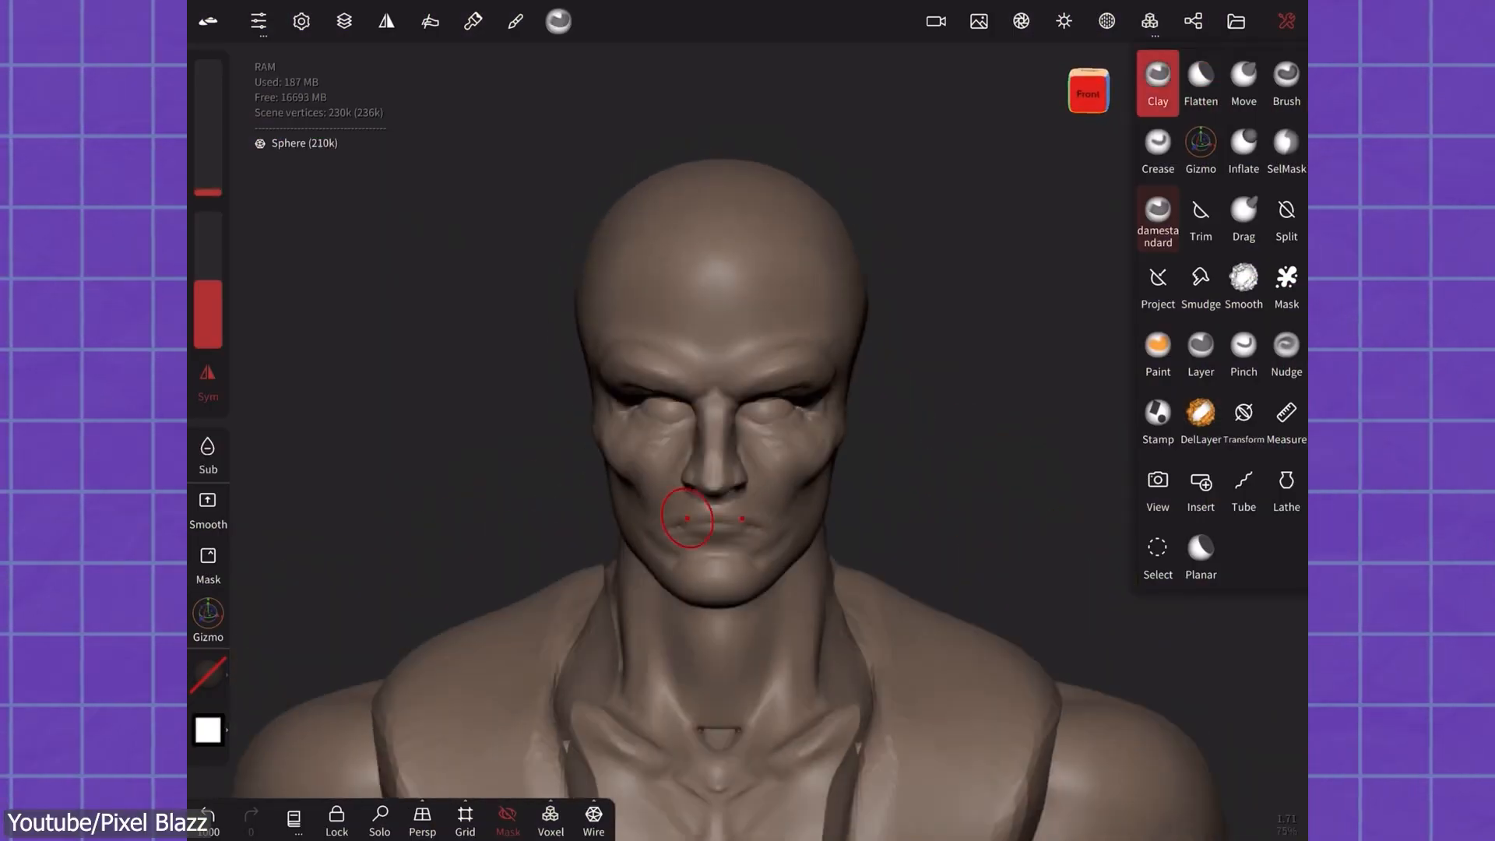
Step: Sculpt the bald bust with the Clay brush and block out a grey head from a sphere
click(1242, 76)
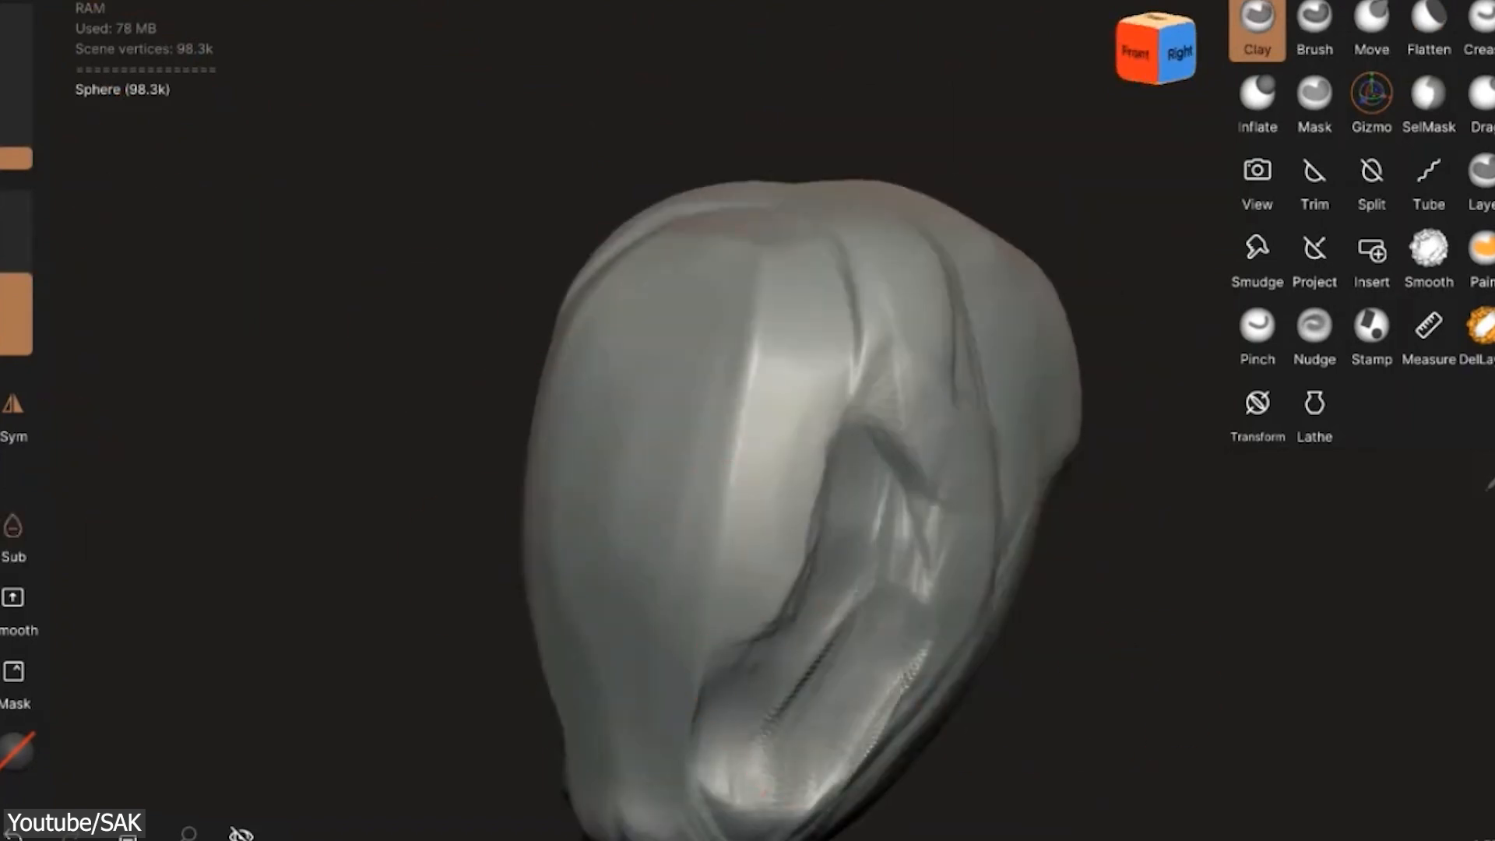
click(1257, 181)
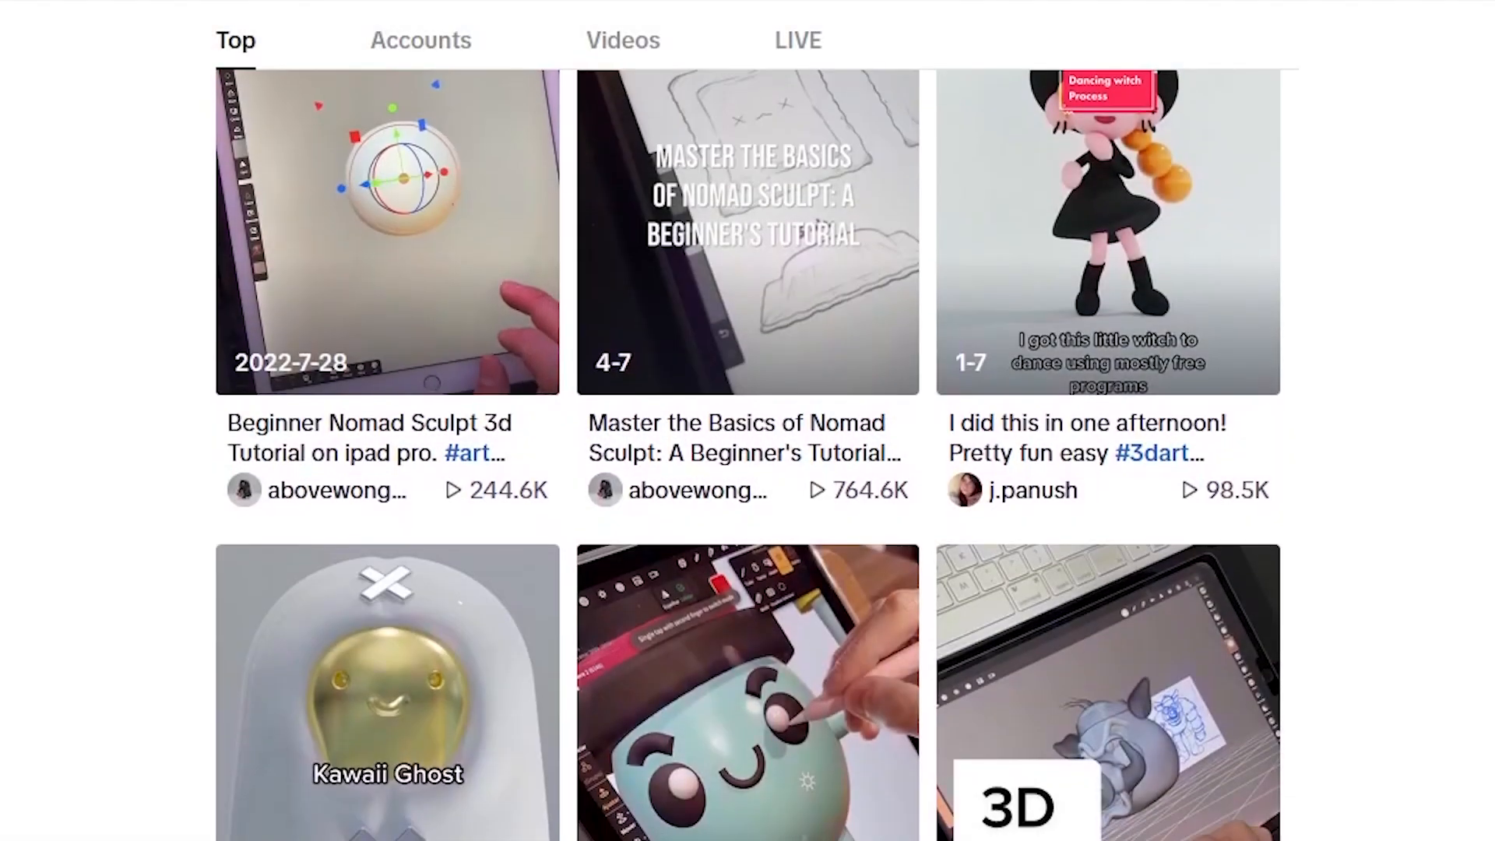
Step: Scroll through TikTok's Top results for Nomad Sculpt beginner tutorials
scroll(down, 3)
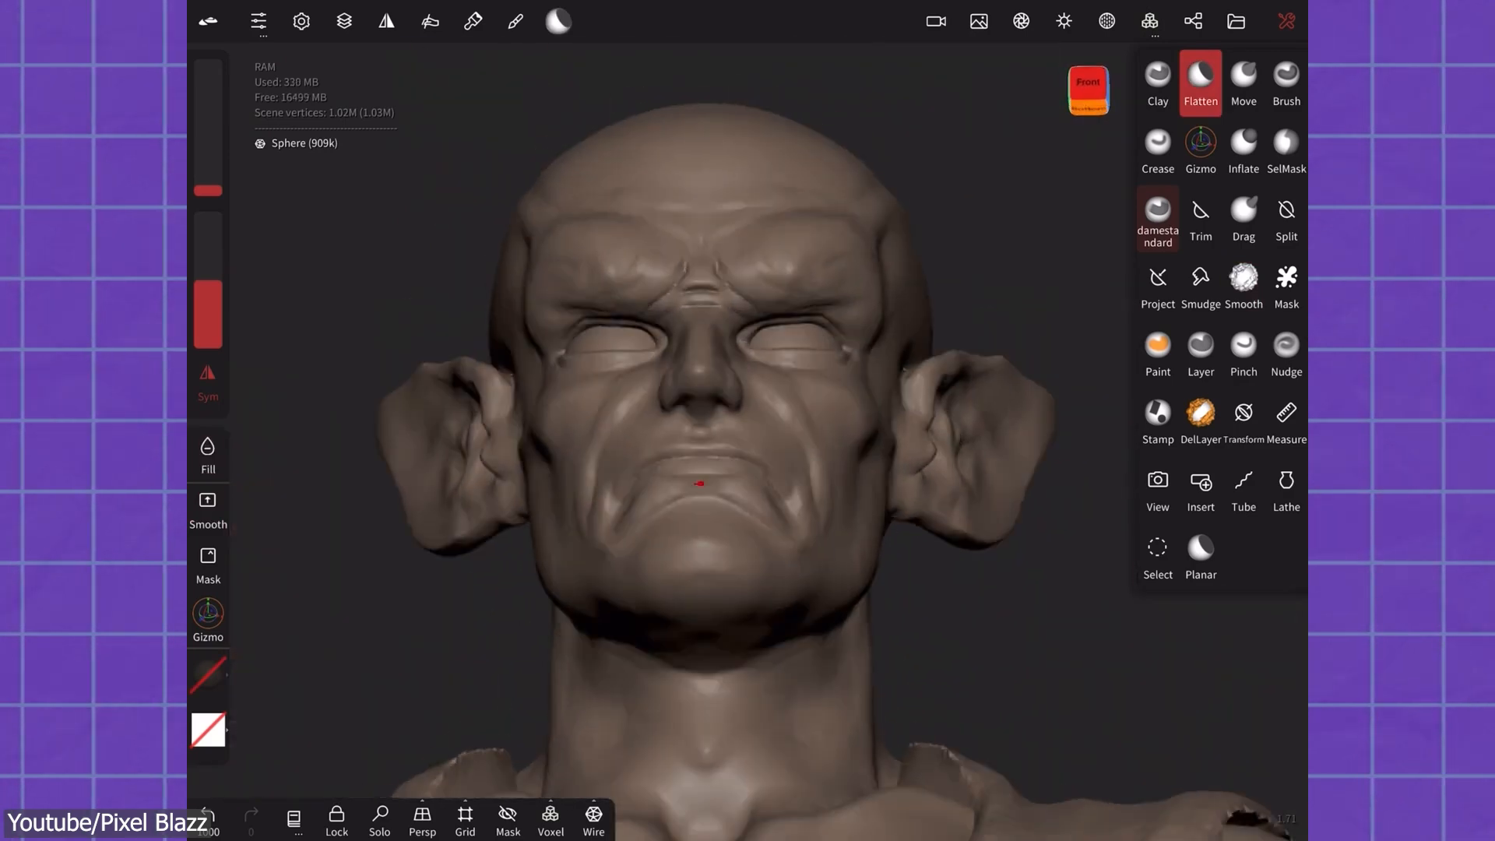
Step: Pull the bust's ear tips up into sharp points with the Move brush, then return to Flatten
click(1243, 73)
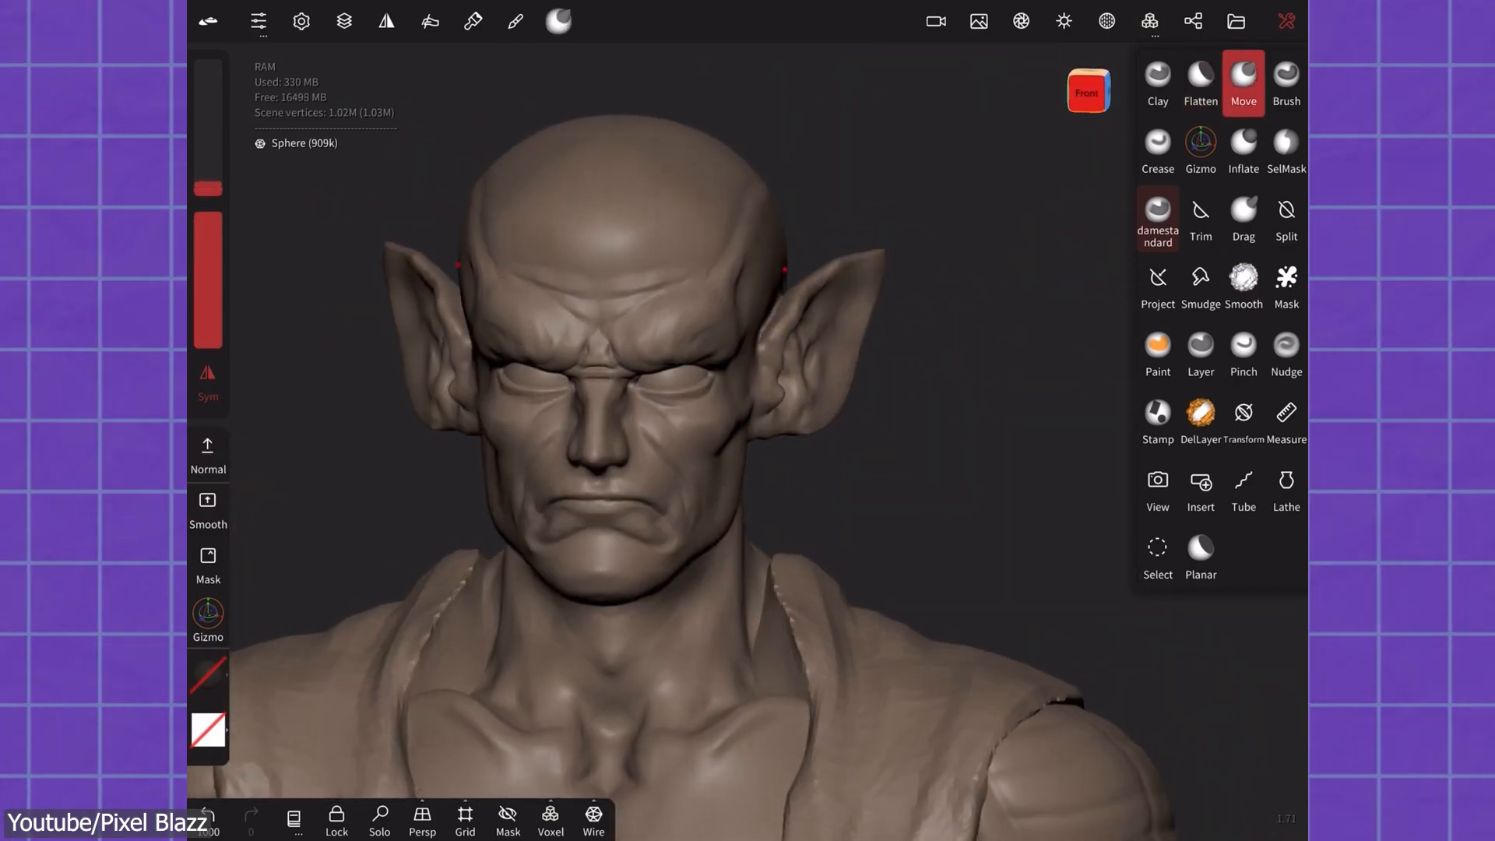
click(1199, 82)
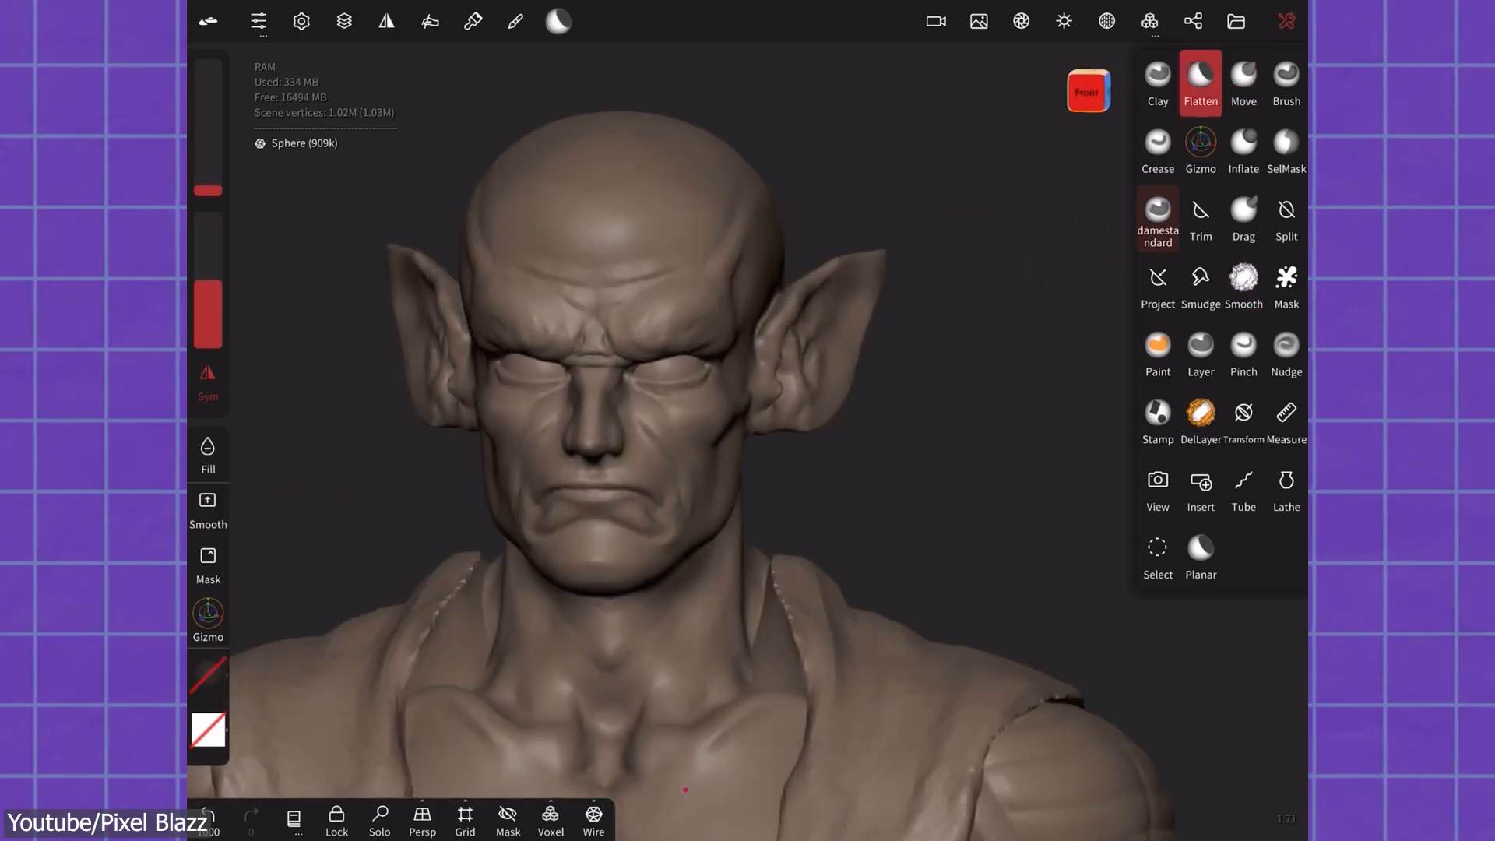